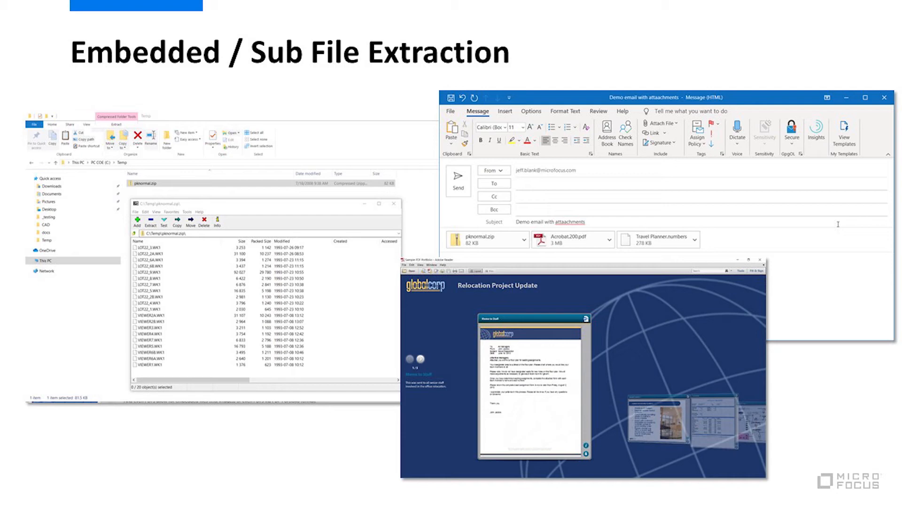
- Advance through the Encrypted & Rights Managed Files slide to the Preview slide
key(Right)
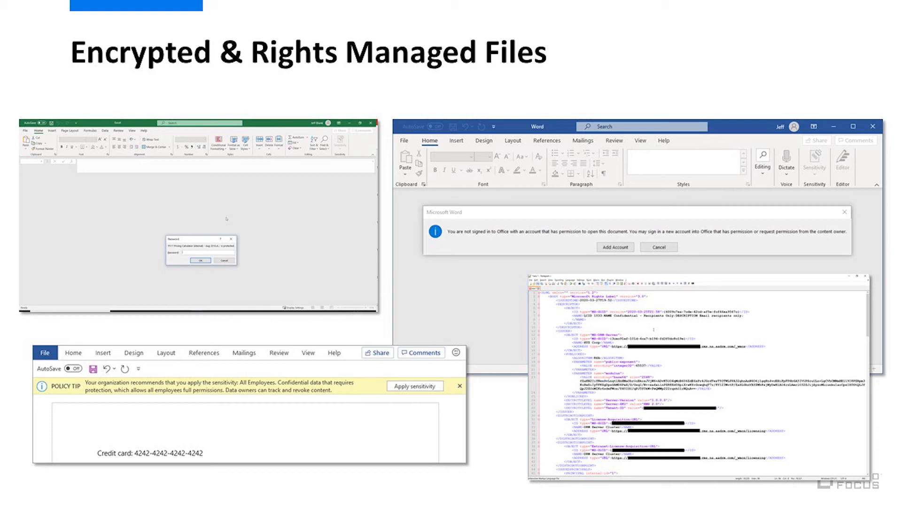
key(Right)
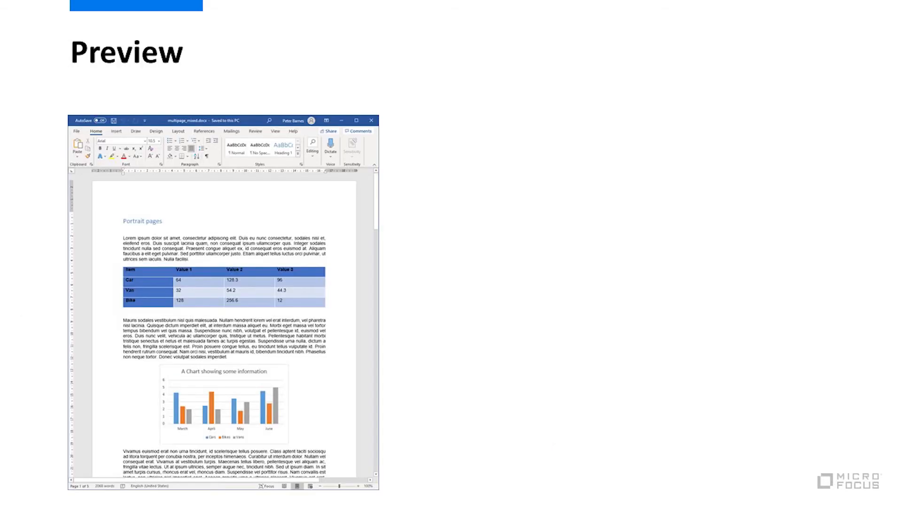